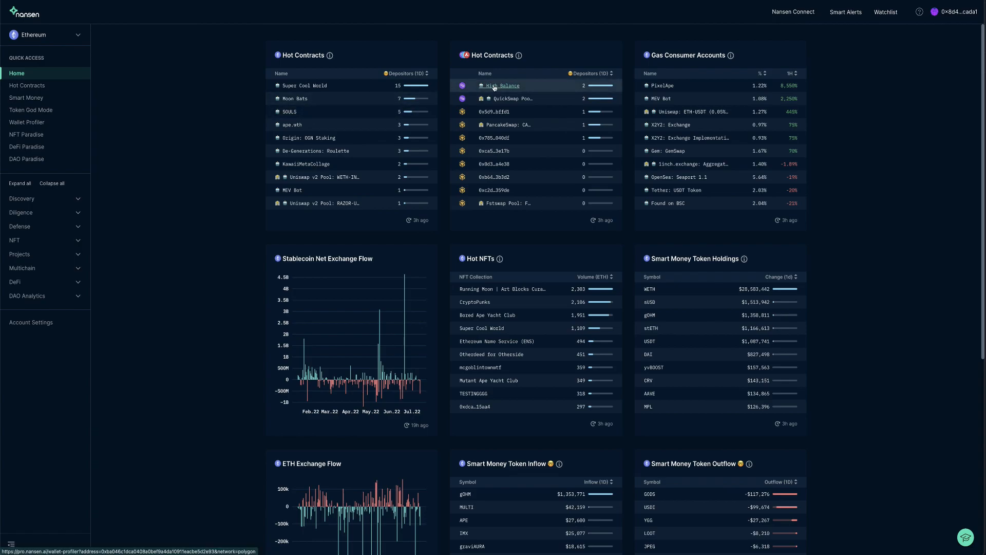
Briefly view the High Balance wallet's profile, then return to the home dashboard.
click(502, 85)
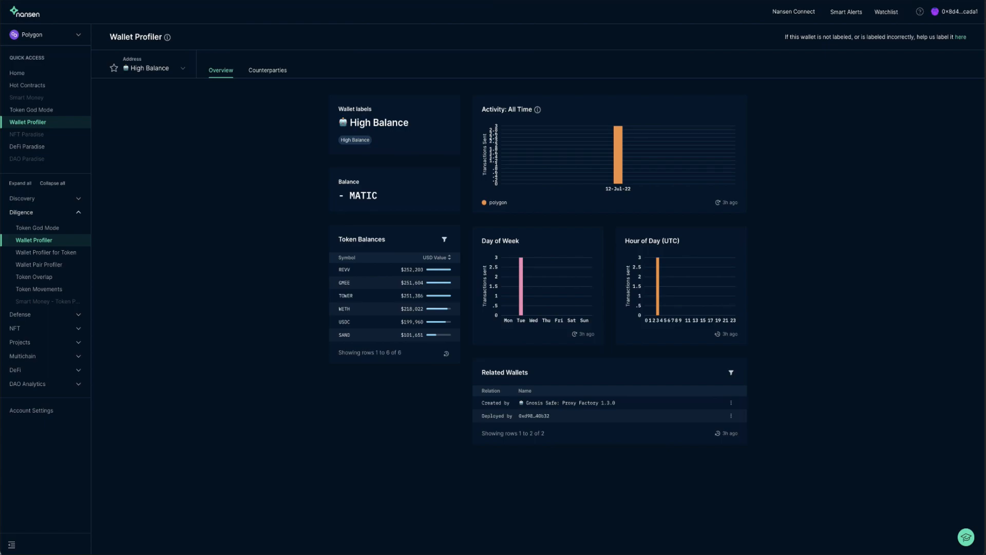
click(17, 73)
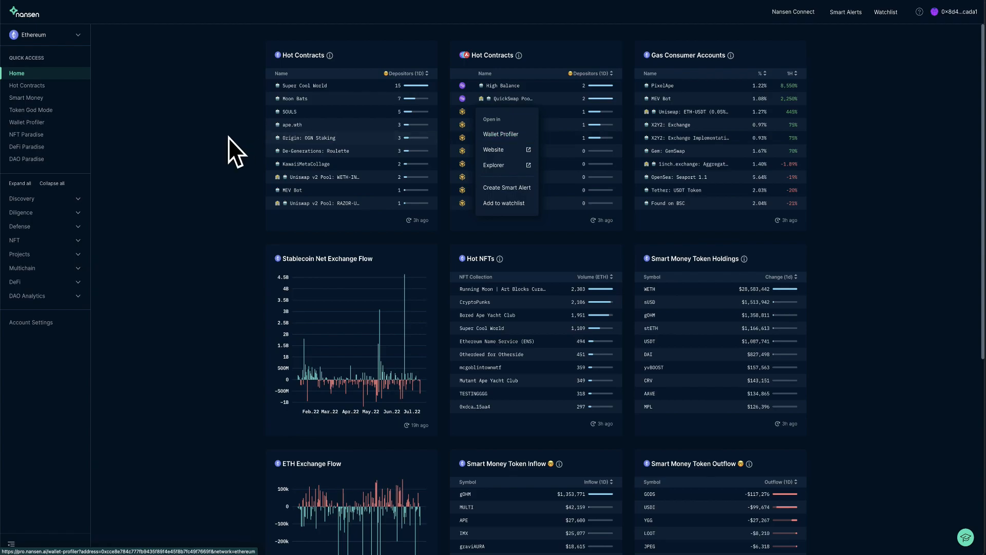
click(500, 133)
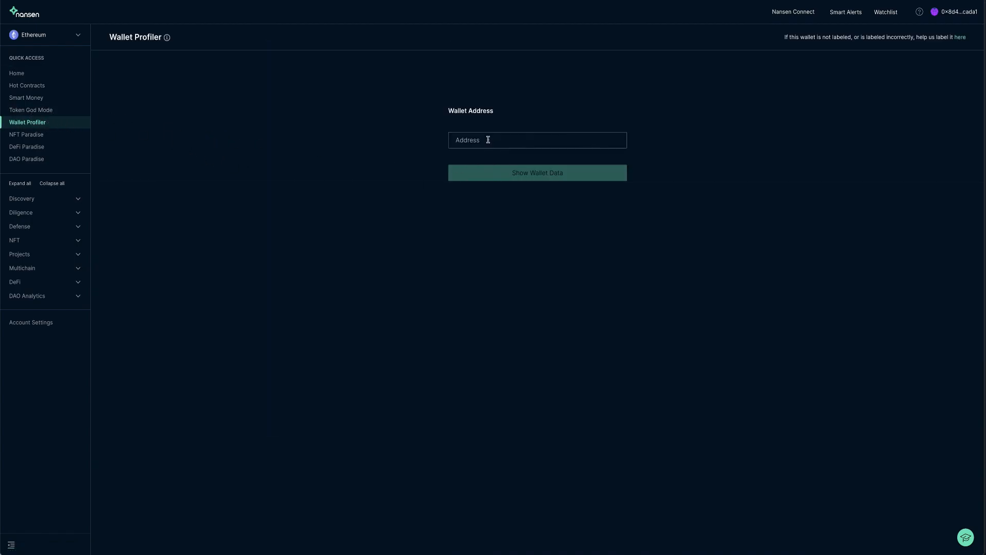
text(0x28a55c4b4f9615fde3cdaddf6cc01fcf2e38a6b0)
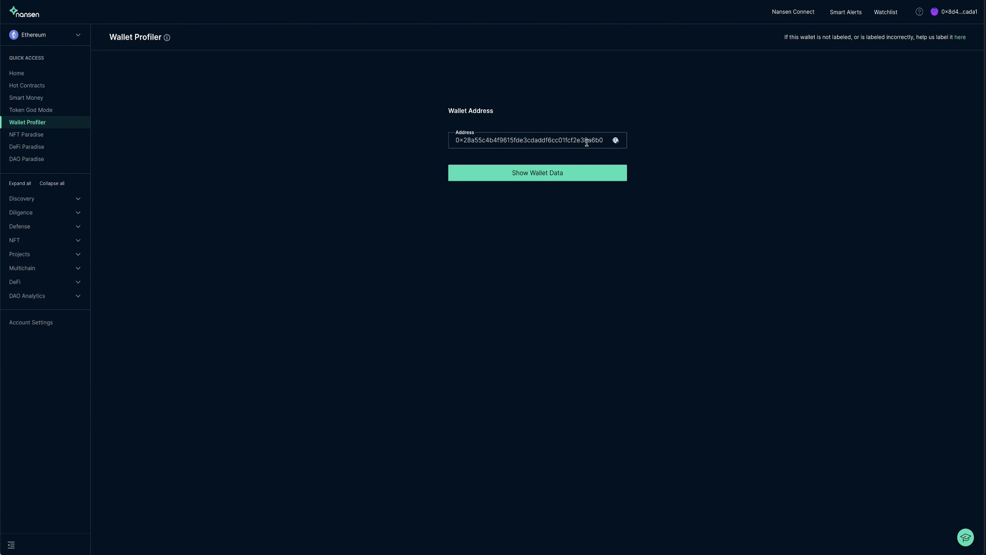
triple_click(531, 139)
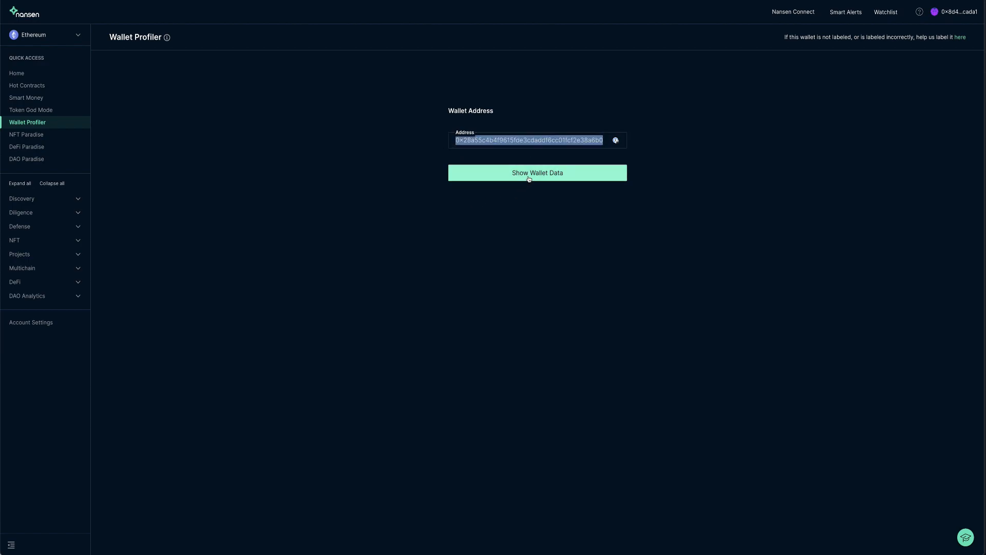
click(536, 172)
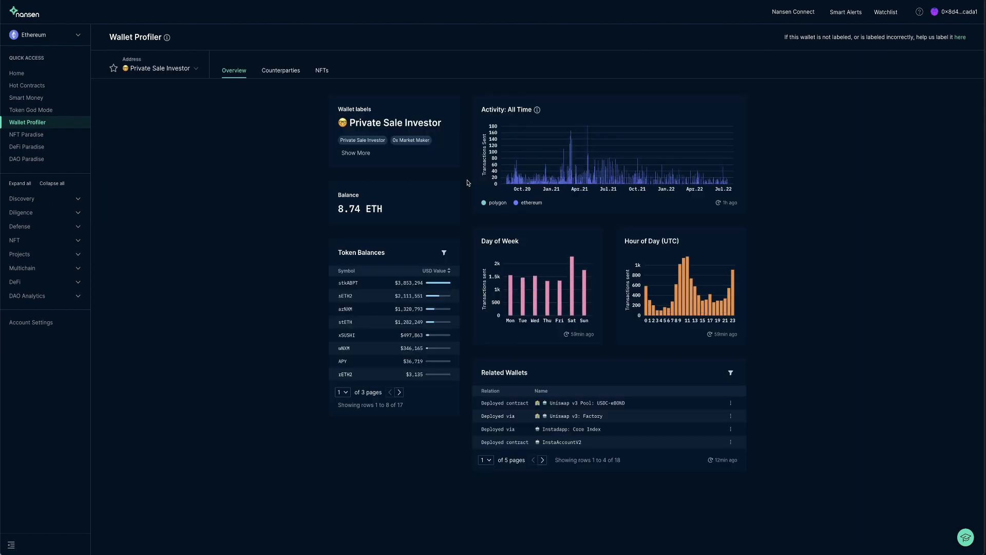
mouse_move(274, 192)
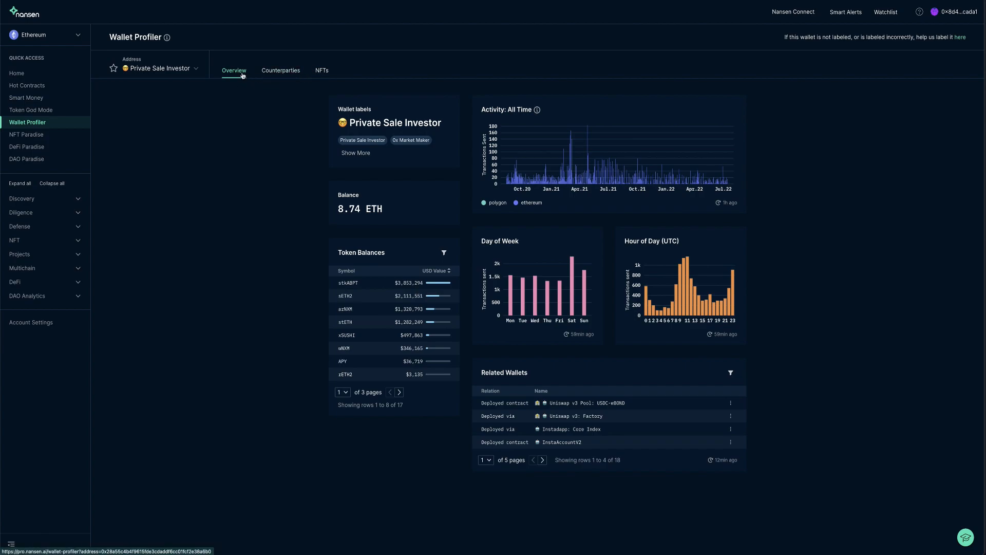
mouse_move(280, 132)
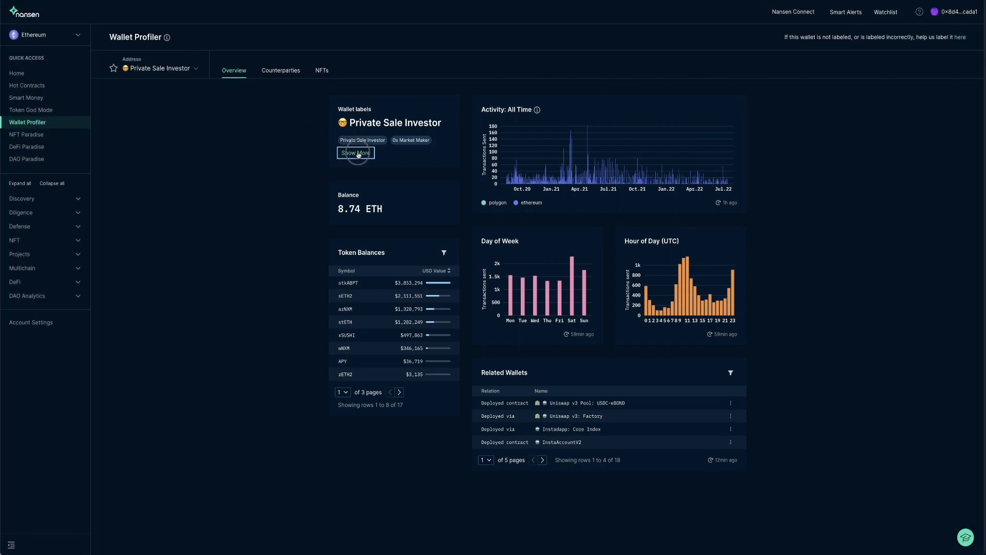
click(355, 153)
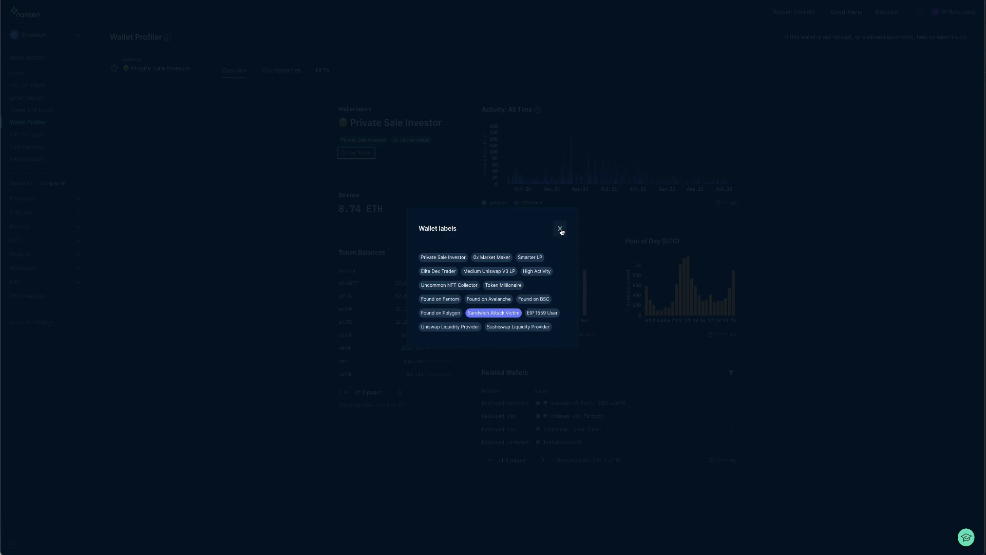
click(559, 228)
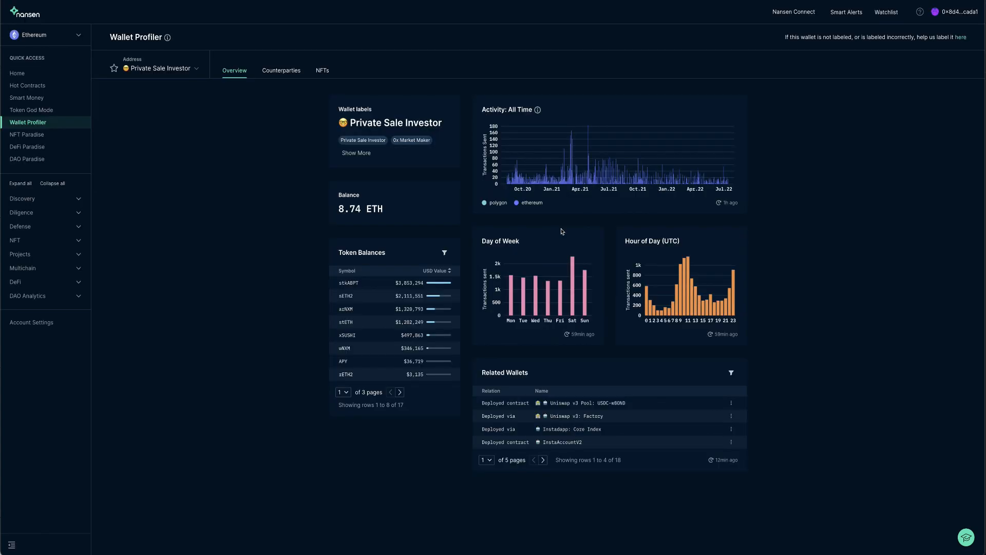
mouse_move(338, 233)
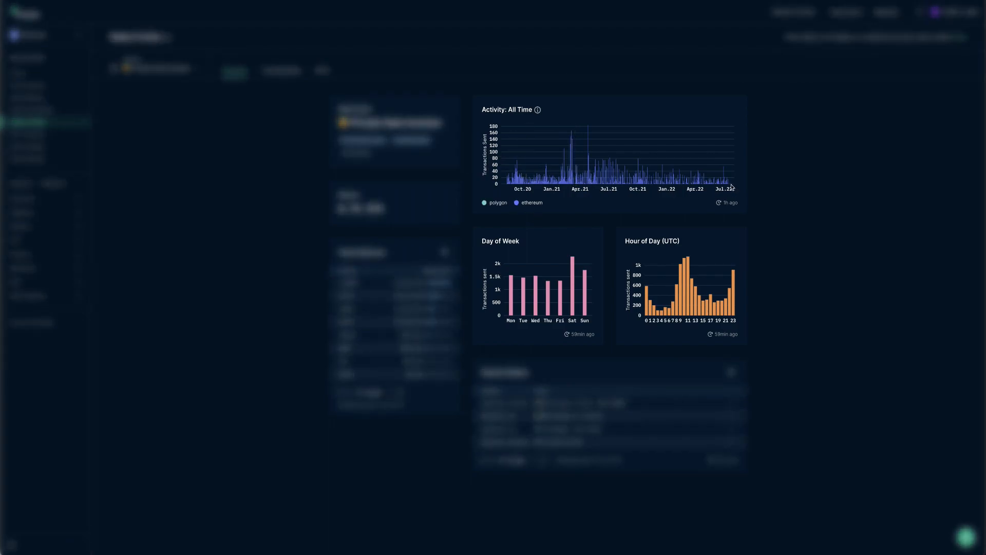
mouse_move(728, 183)
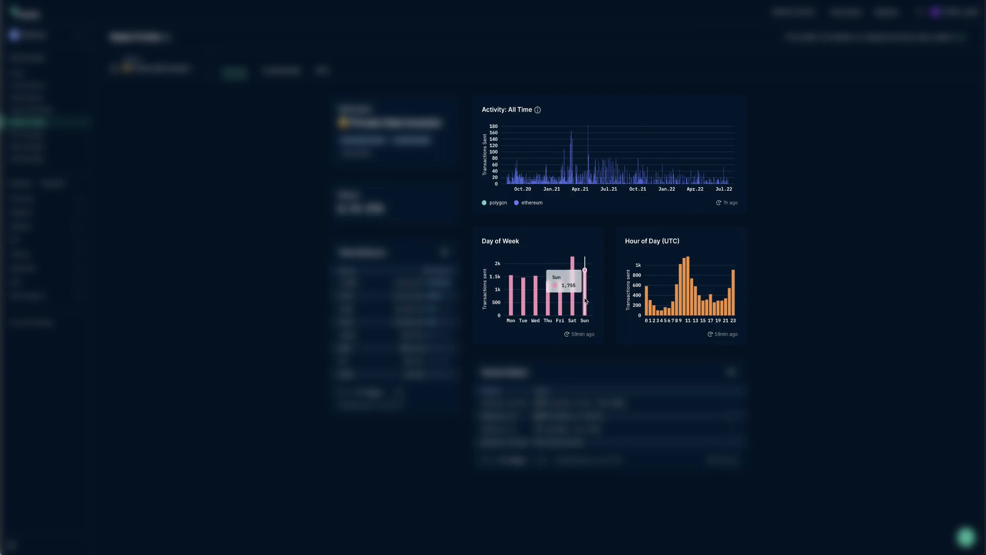
mouse_move(733, 304)
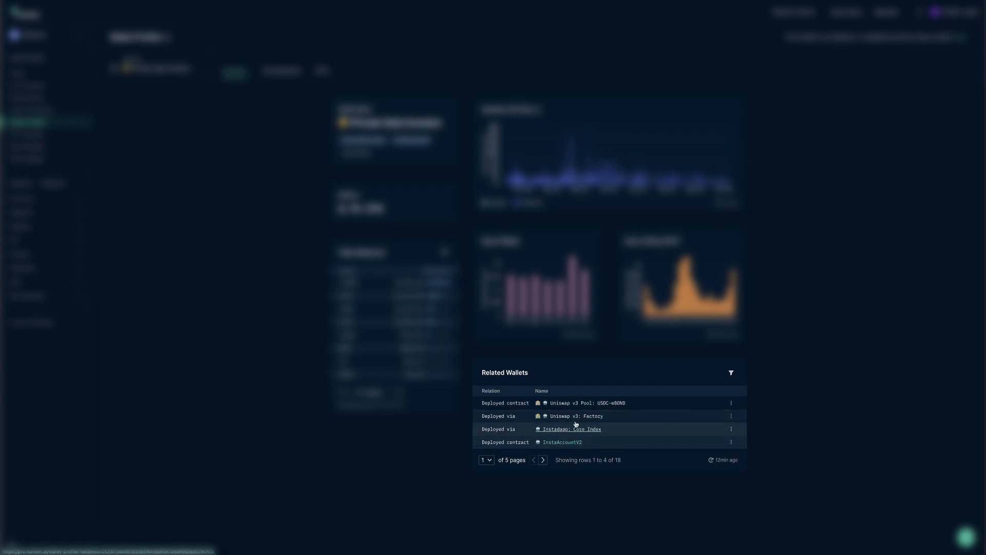
click(730, 403)
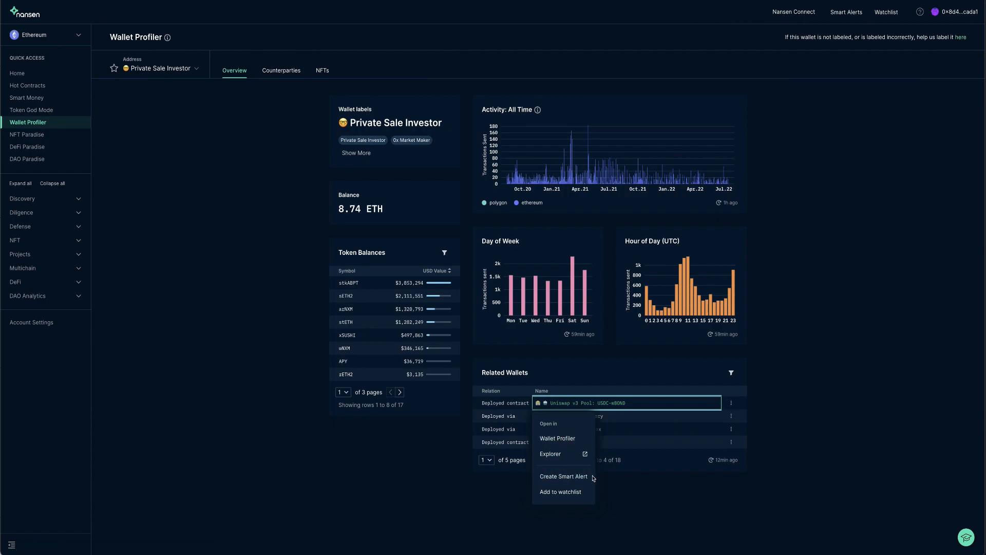
click(592, 358)
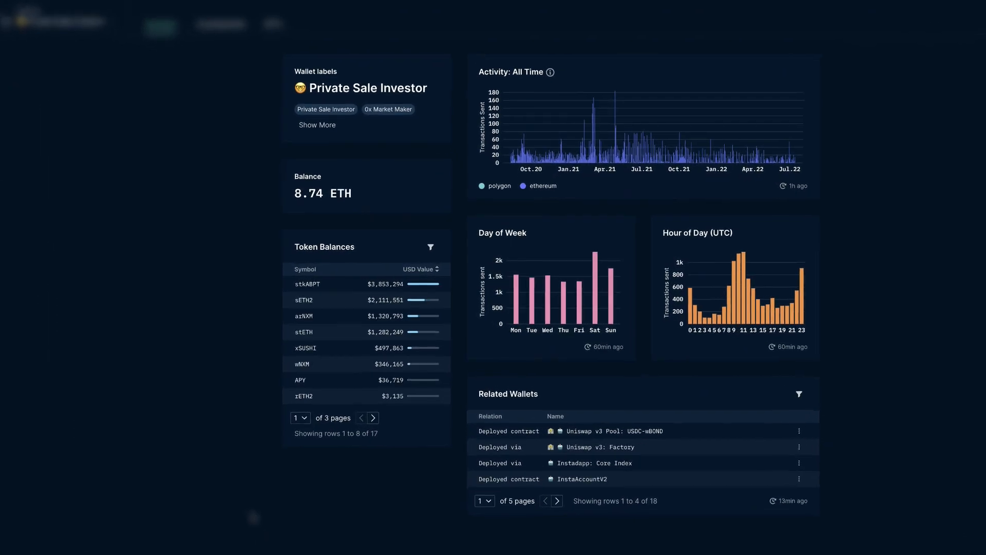
scroll(down, 3)
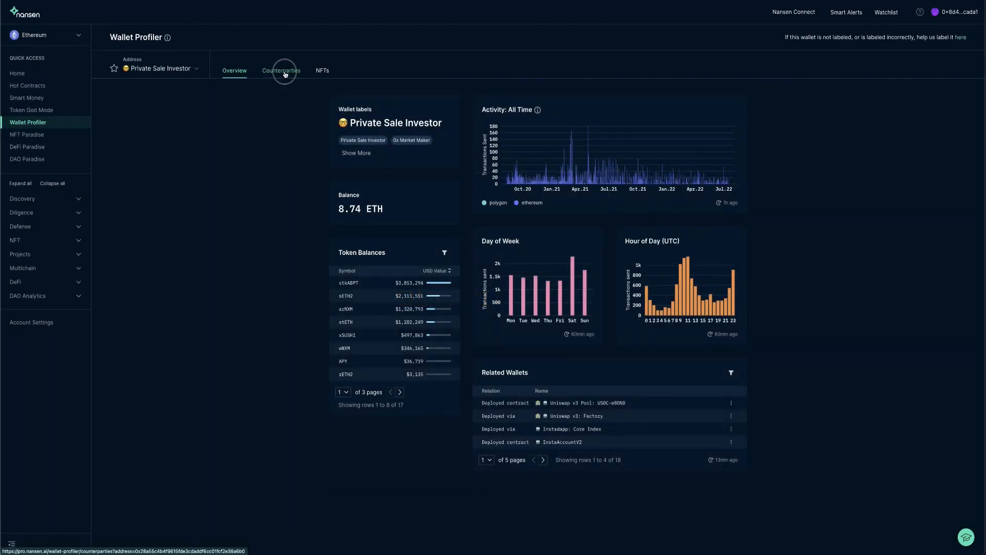
Show the Counterparties breakdown and bring Top Labels From Interacting Wallets into view.
click(281, 70)
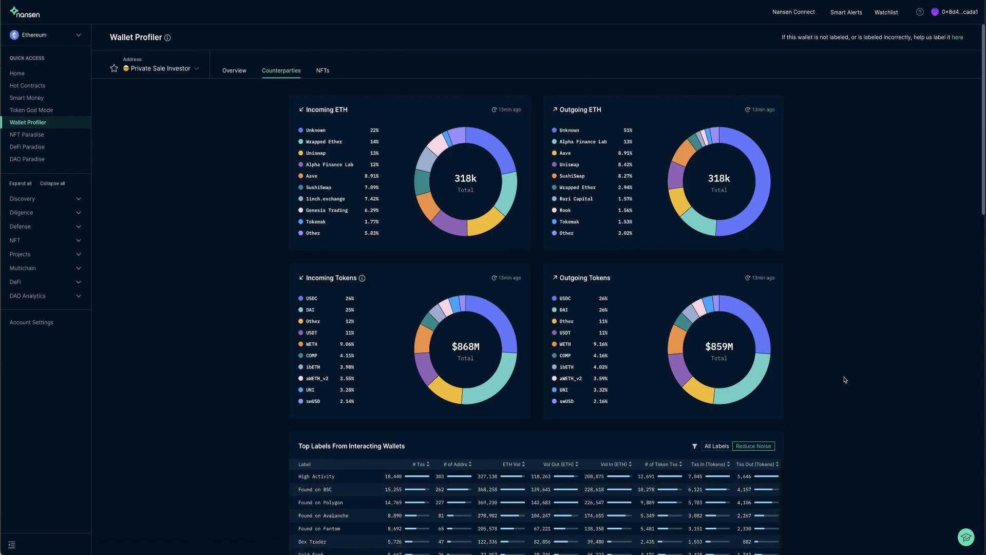
mouse_move(839, 377)
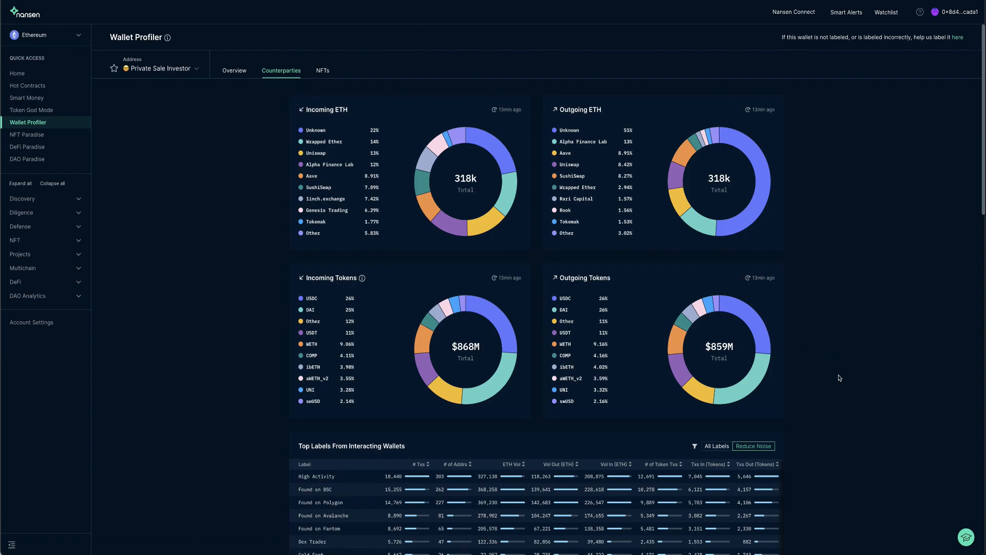
scroll(down, 3)
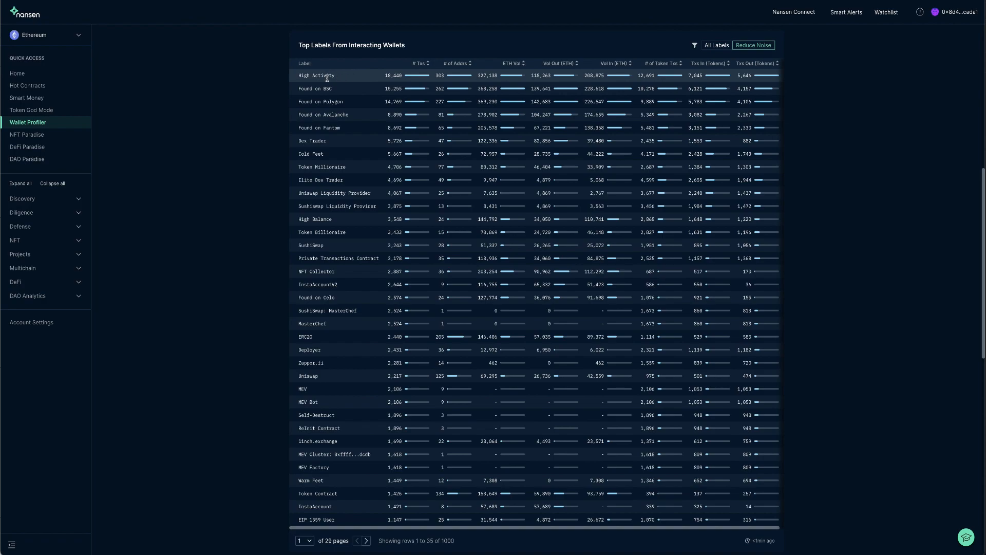
mouse_move(336, 88)
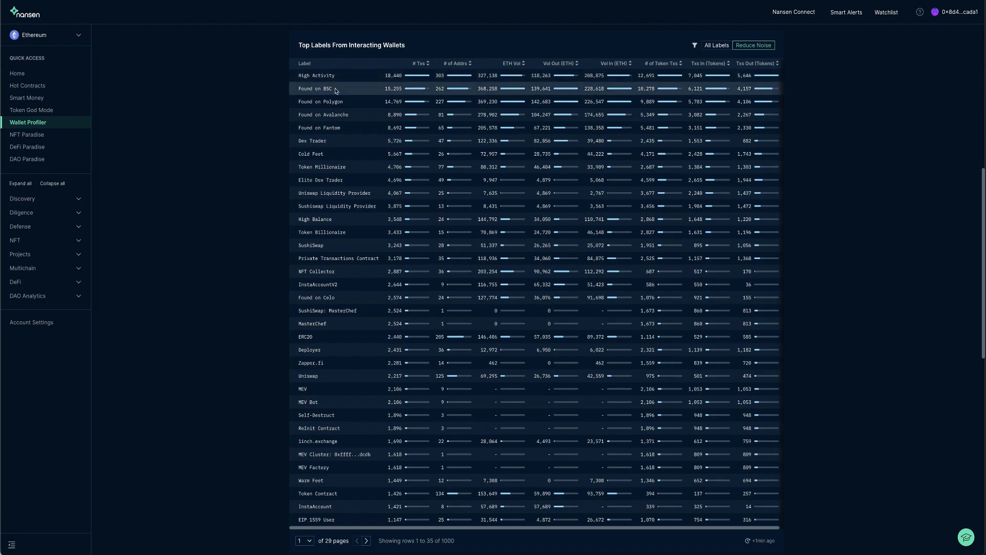
mouse_move(406, 86)
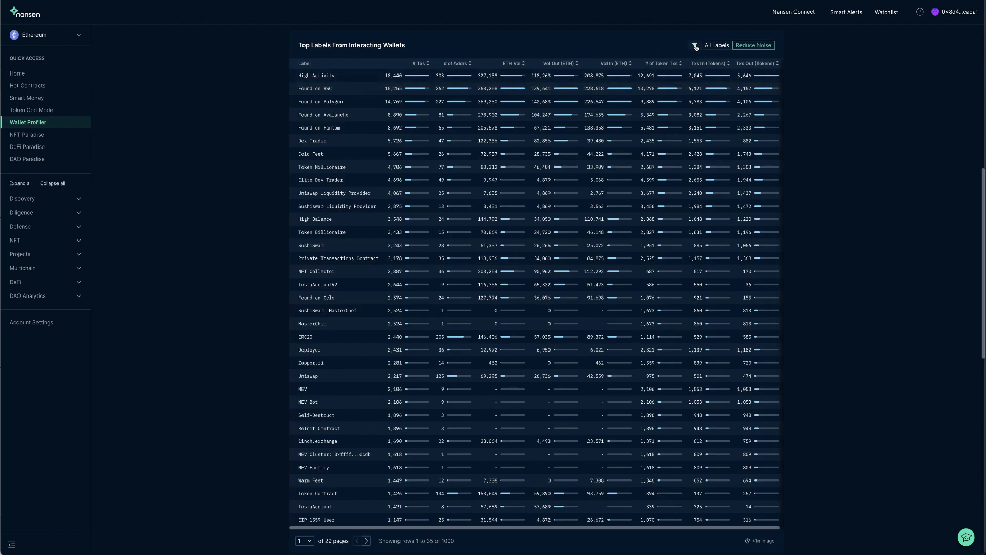
Filter the Top Labels table to the Token Millionaire label only.
click(693, 45)
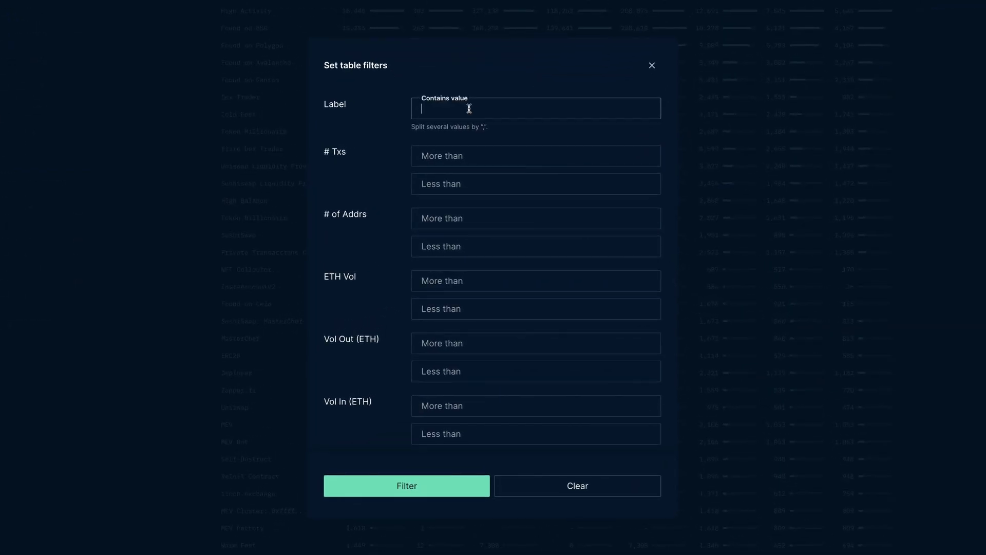
text(Token millionaire)
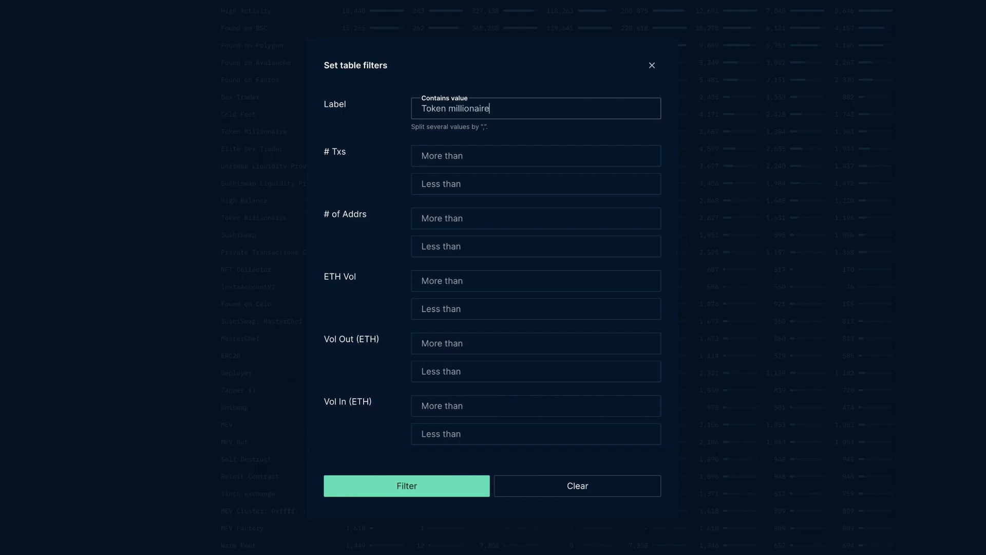
click(406, 486)
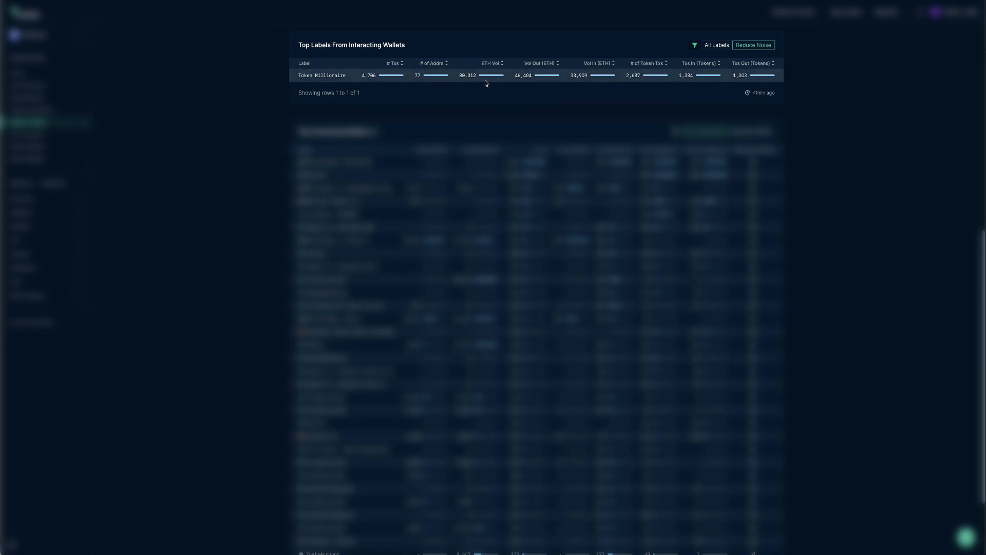
mouse_move(487, 83)
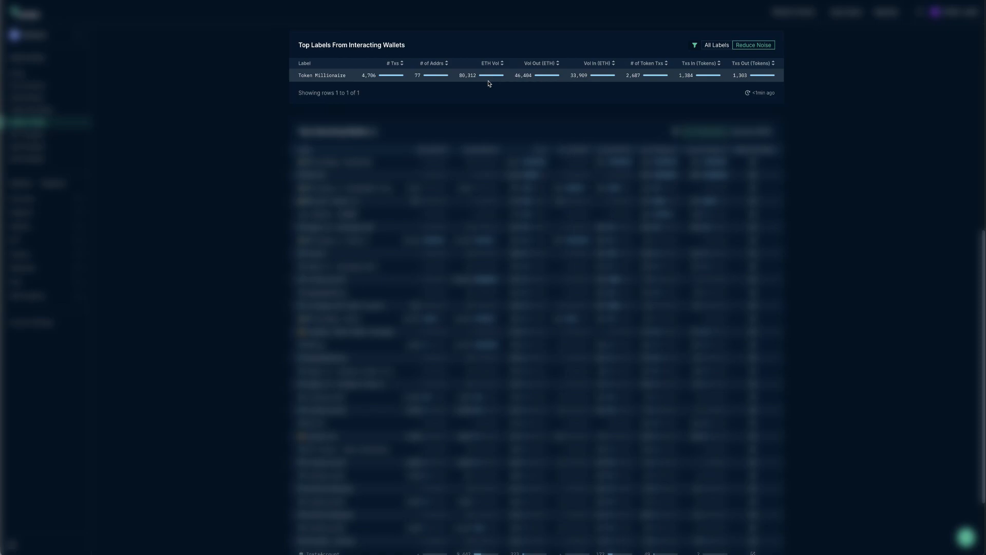
mouse_move(620, 84)
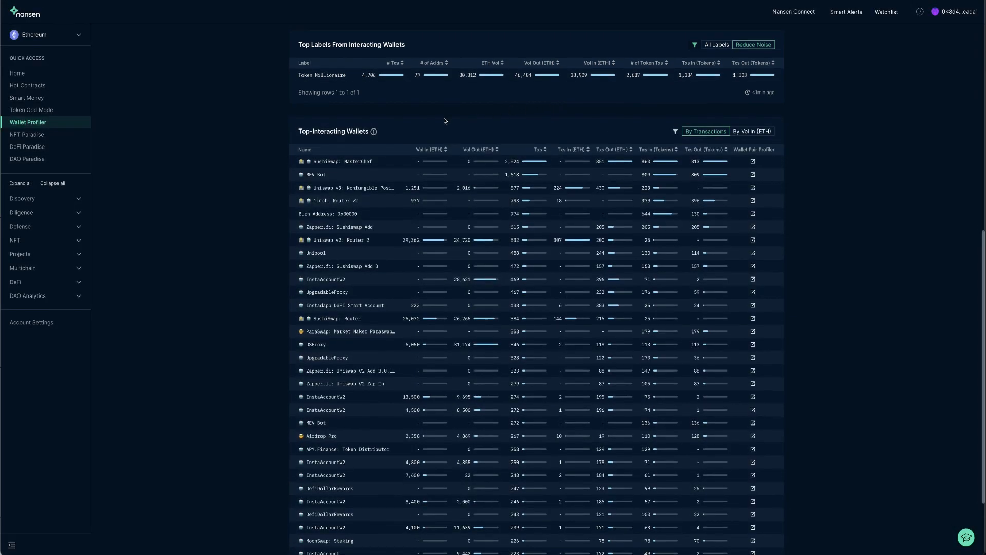
Review the Top-Interacting Wallets table, then show the wallet's NFTs holdings view.
scroll(down, 3)
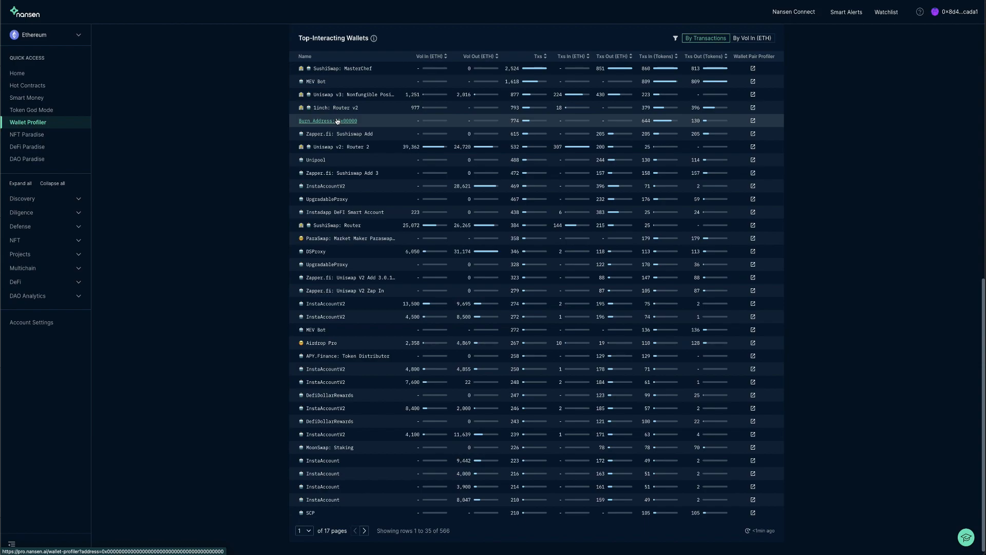
mouse_move(275, 121)
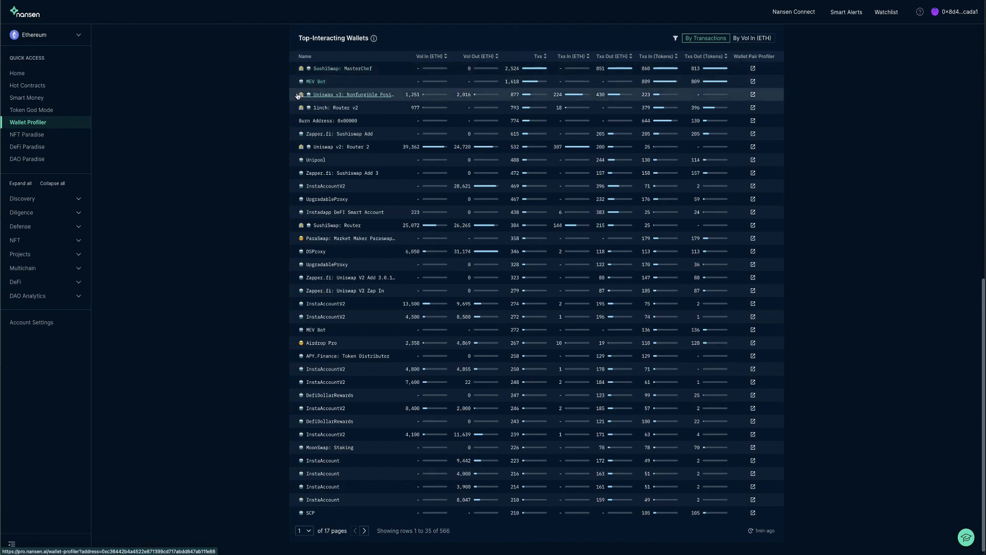
mouse_move(349, 94)
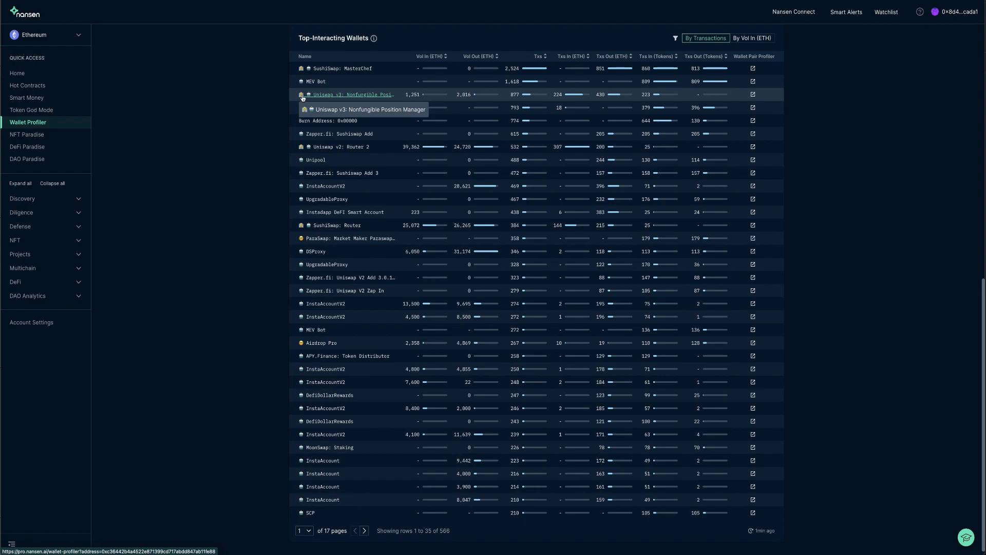
mouse_move(301, 240)
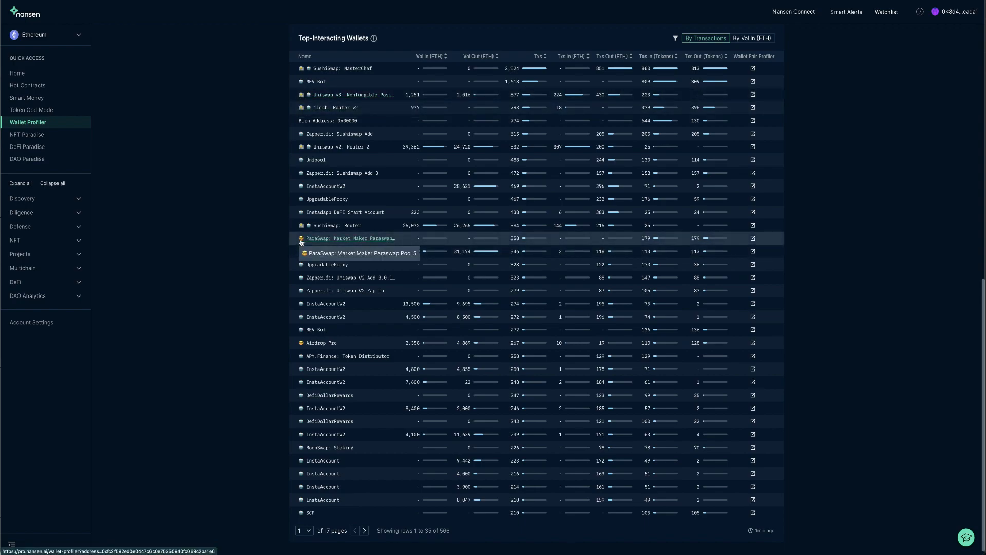
mouse_move(272, 250)
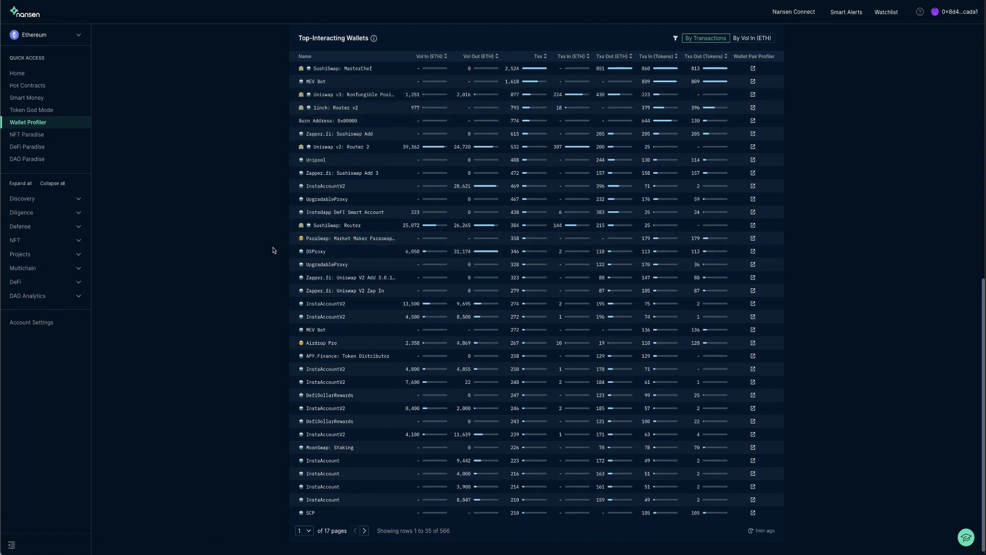
mouse_move(345, 212)
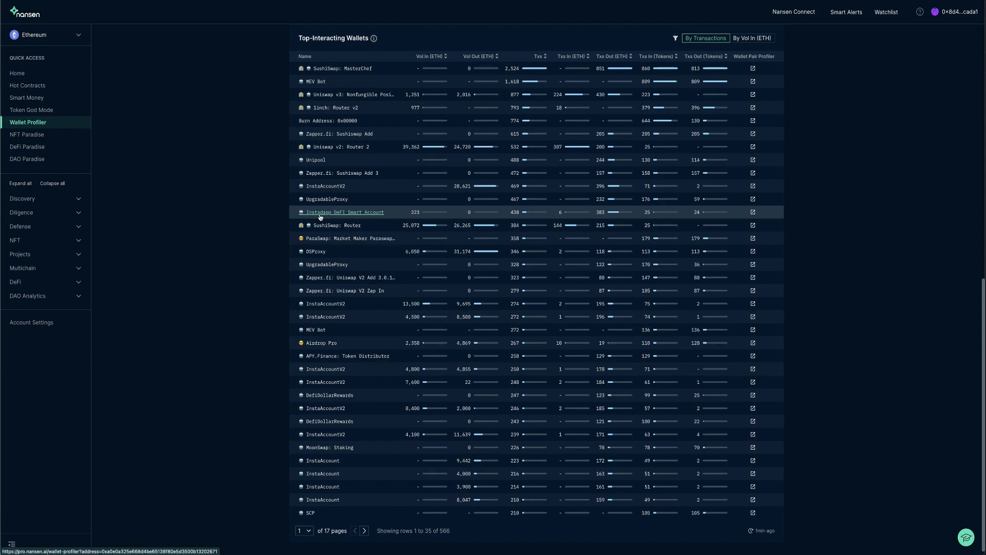
click(344, 212)
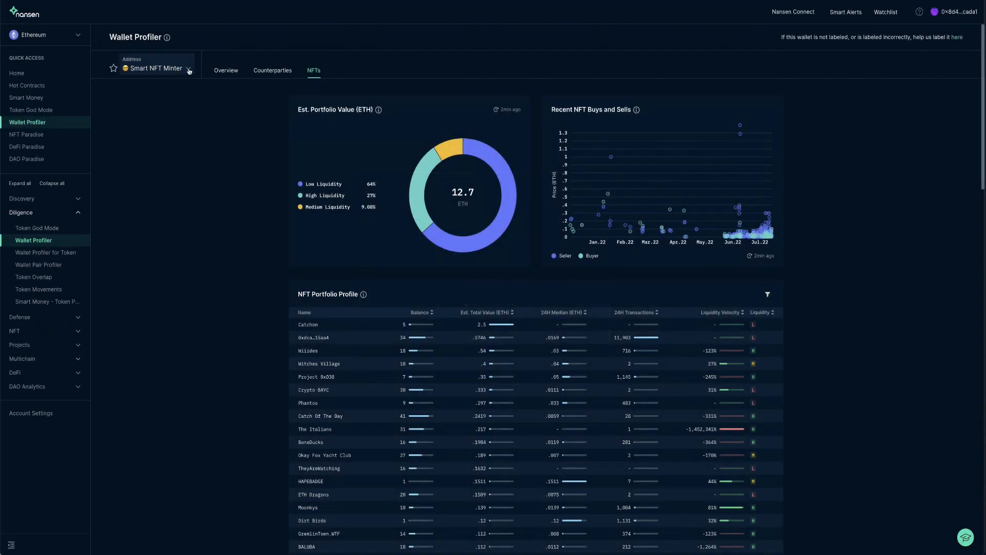
click(188, 69)
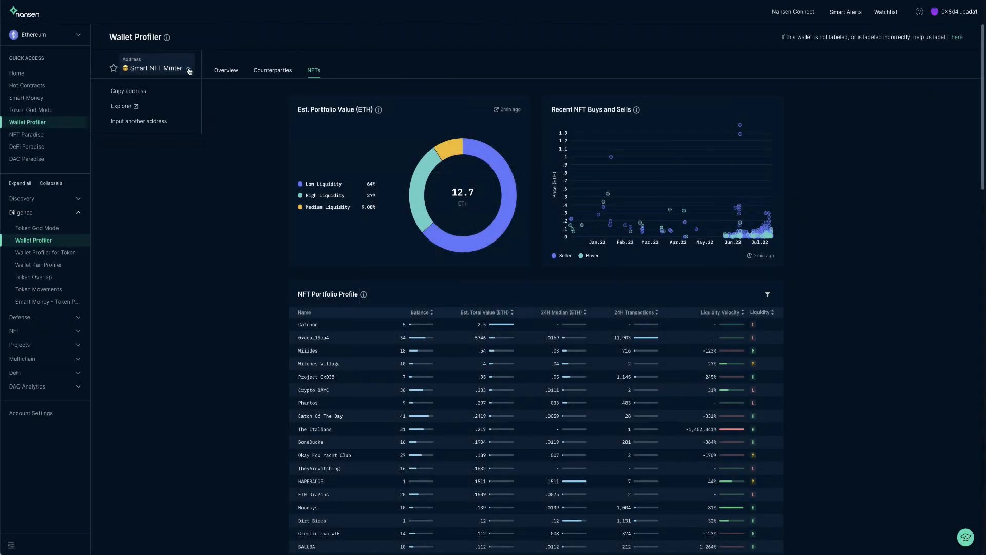
click(188, 69)
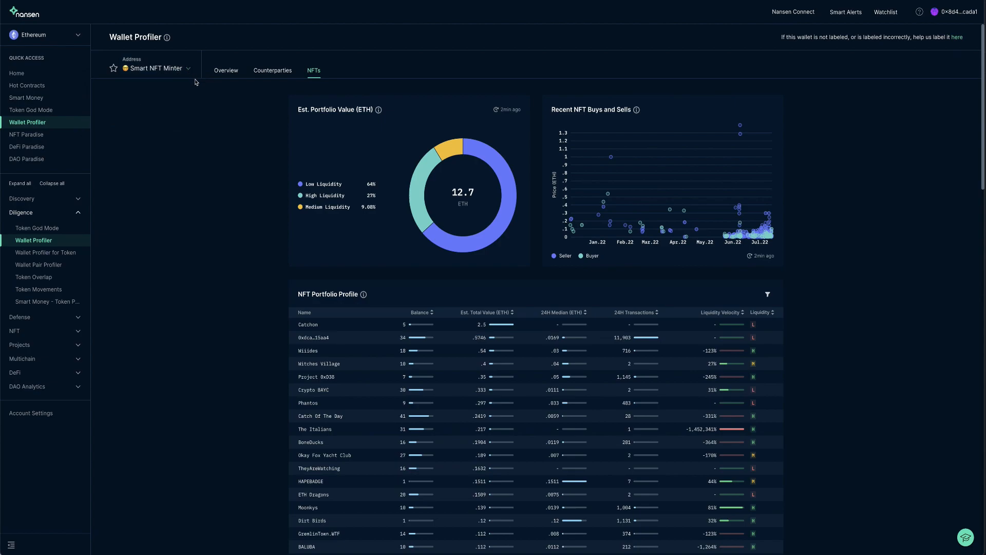
scroll(down, 3)
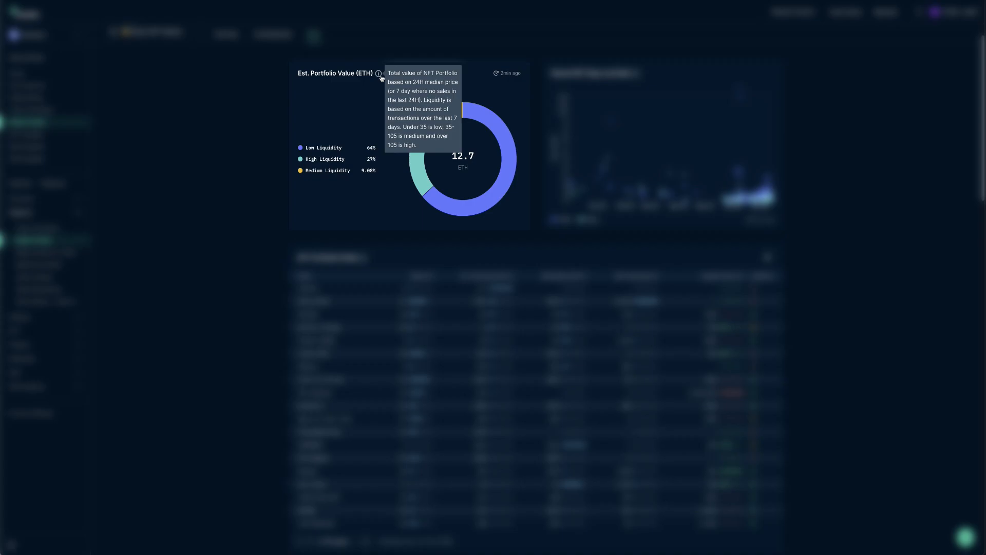
mouse_move(265, 111)
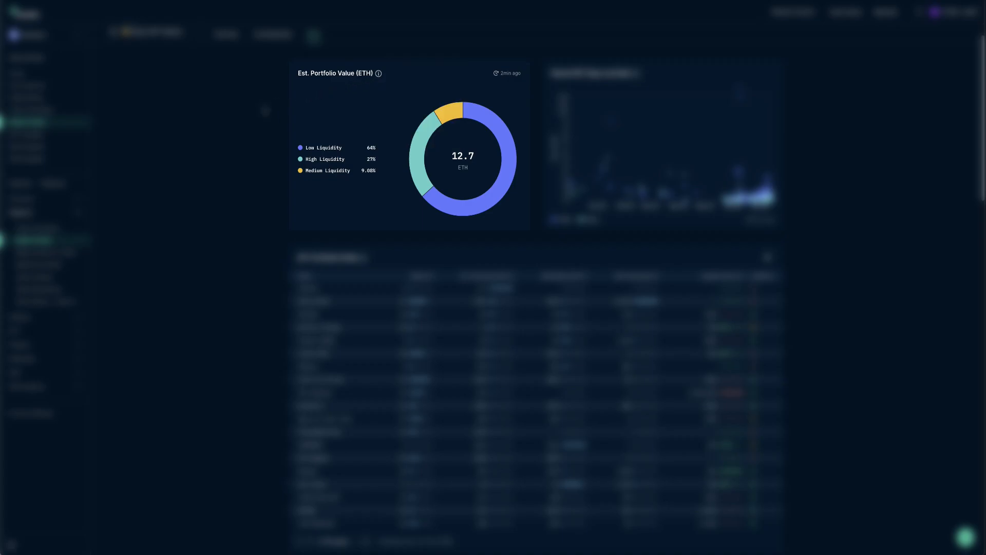
mouse_move(365, 200)
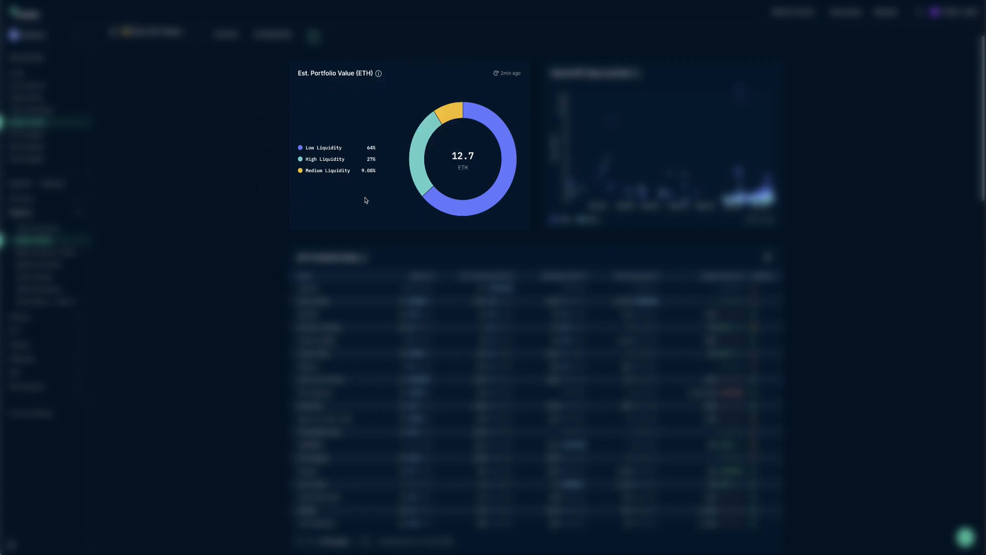
mouse_move(384, 197)
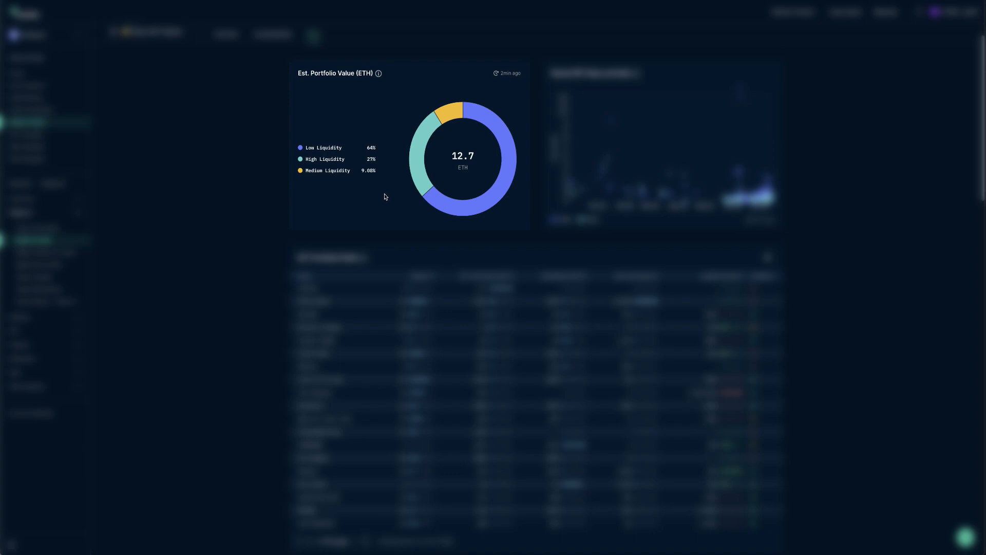
mouse_move(441, 208)
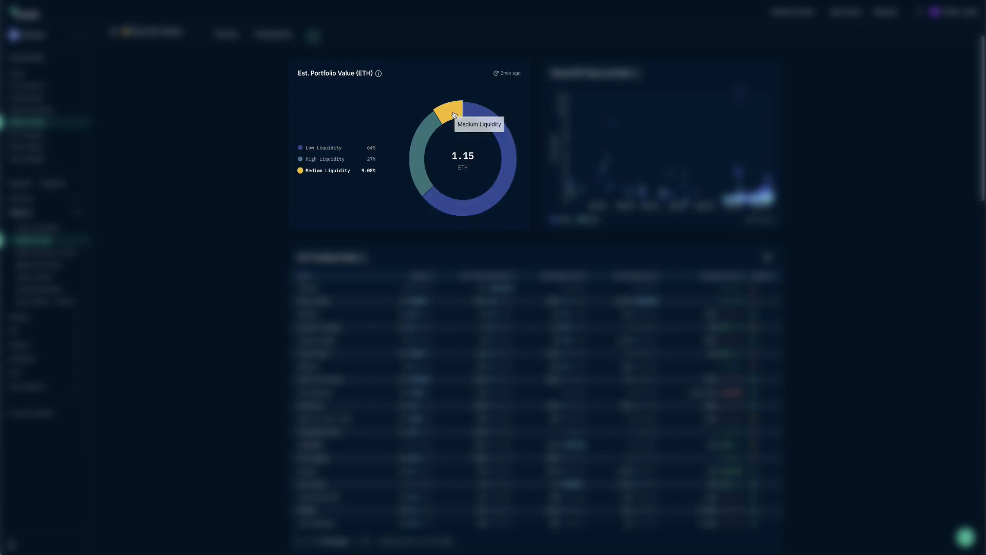
mouse_move(449, 121)
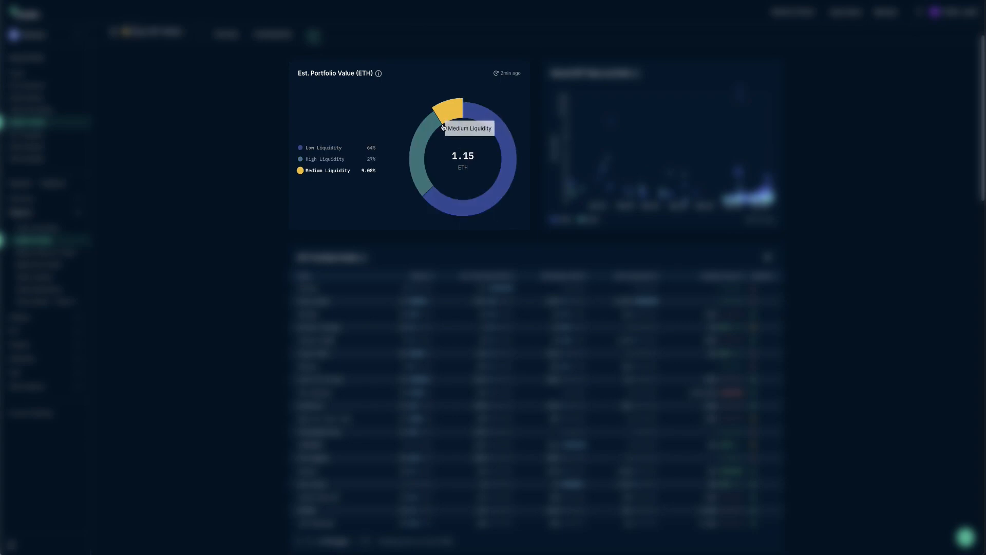
mouse_move(421, 158)
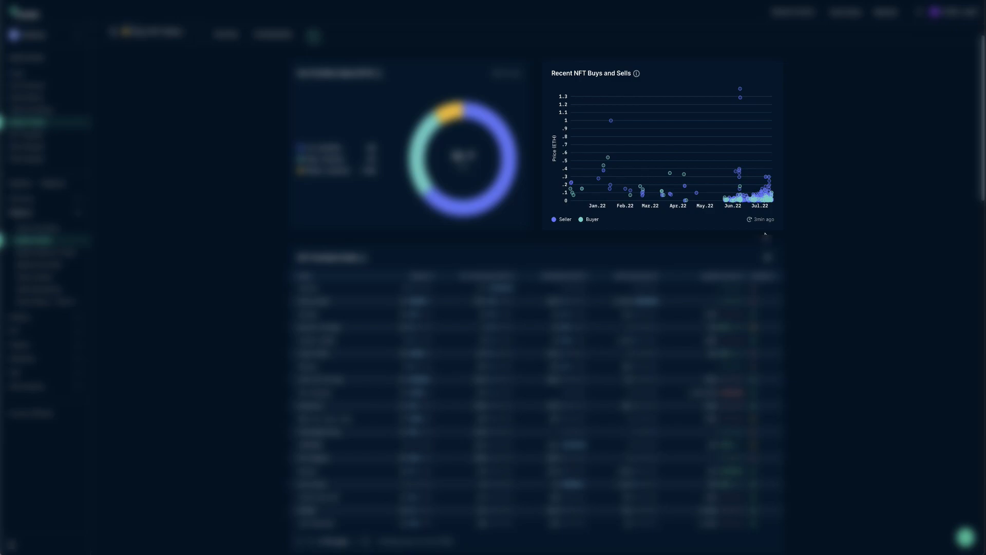
mouse_move(781, 229)
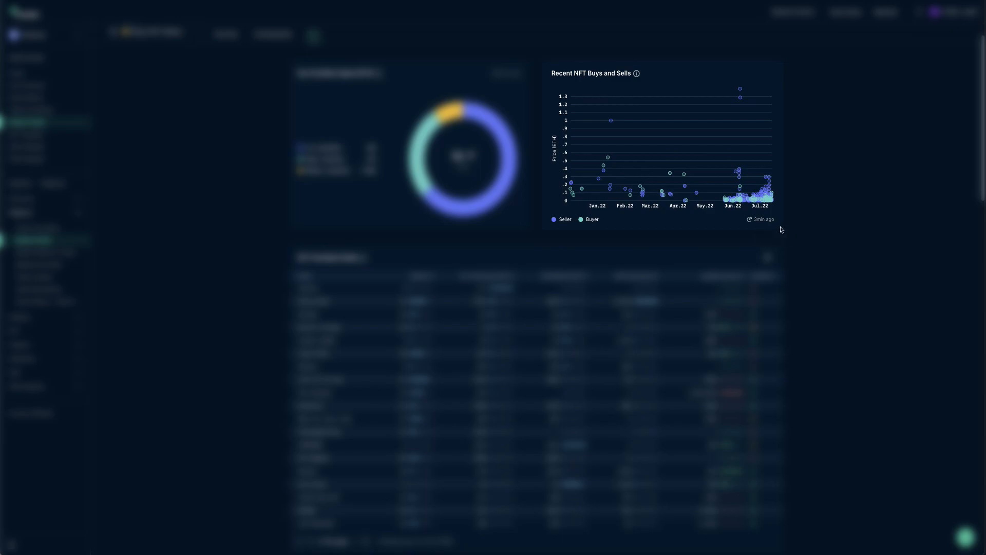
mouse_move(769, 184)
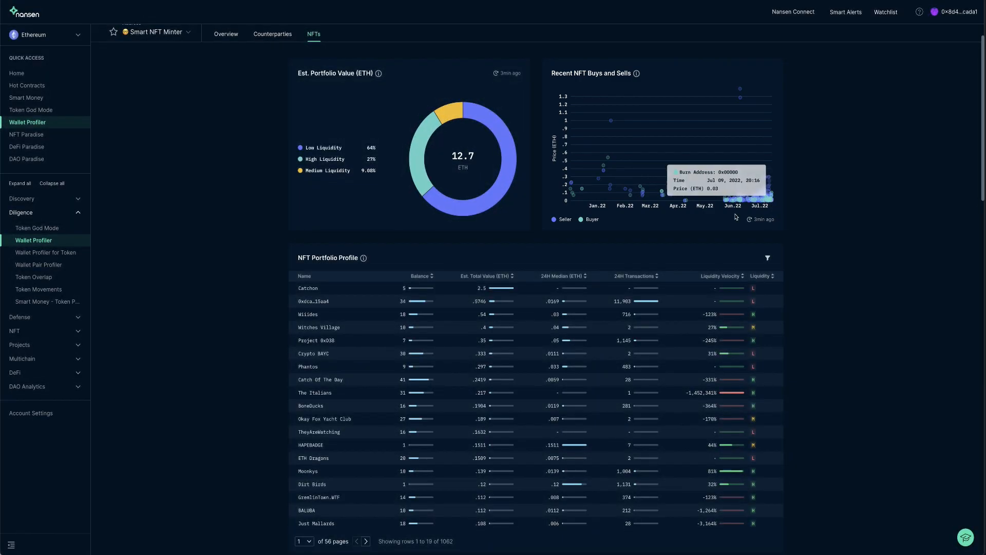
scroll(down, 3)
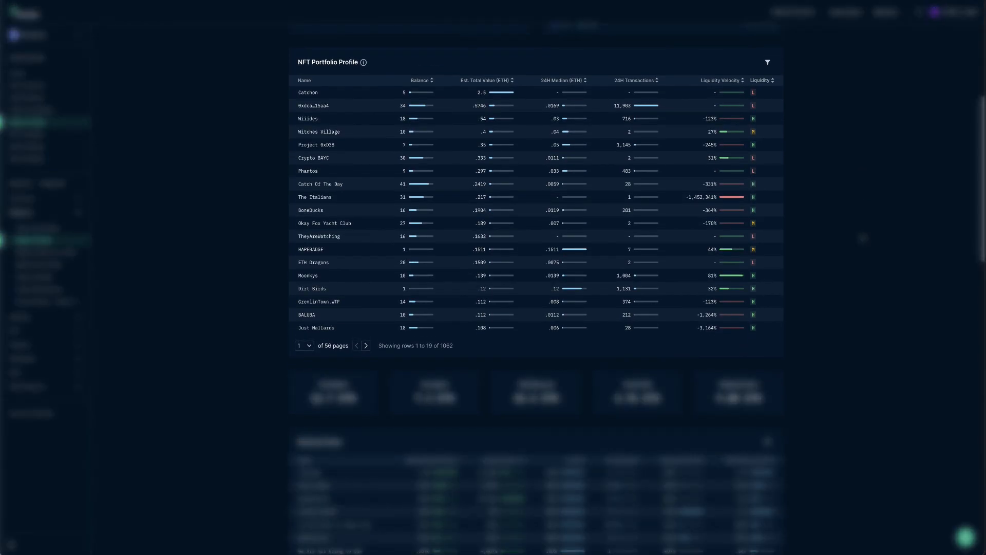
mouse_move(307, 92)
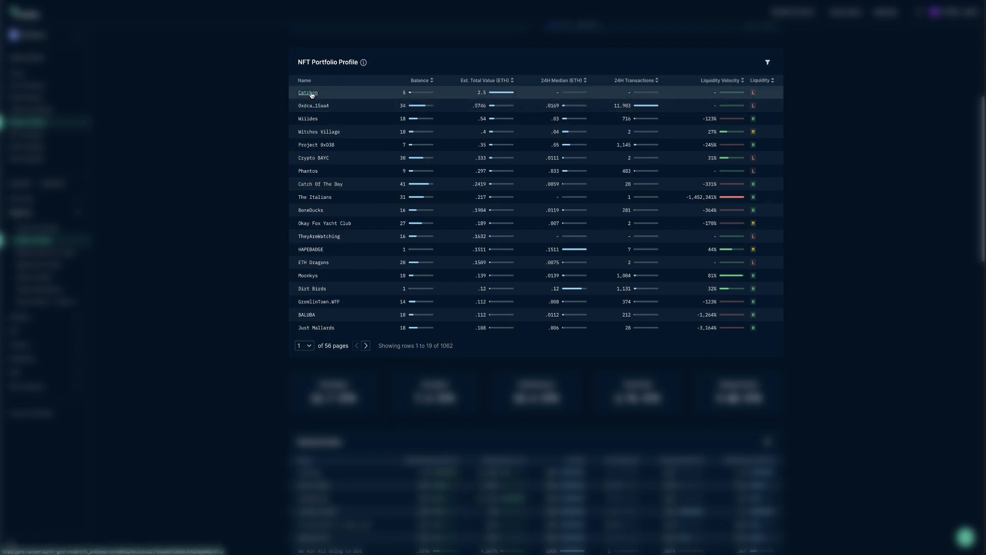
mouse_move(307, 119)
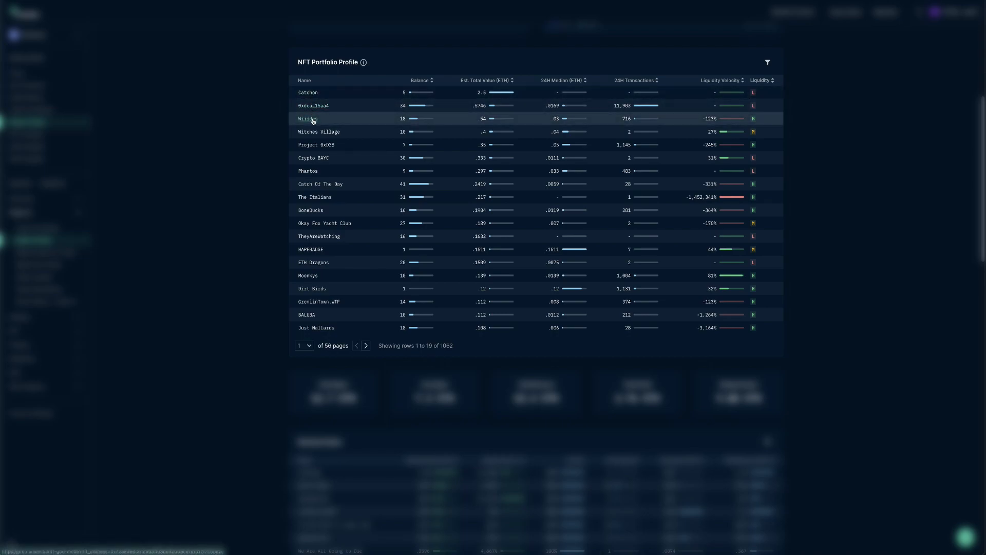
mouse_move(318, 131)
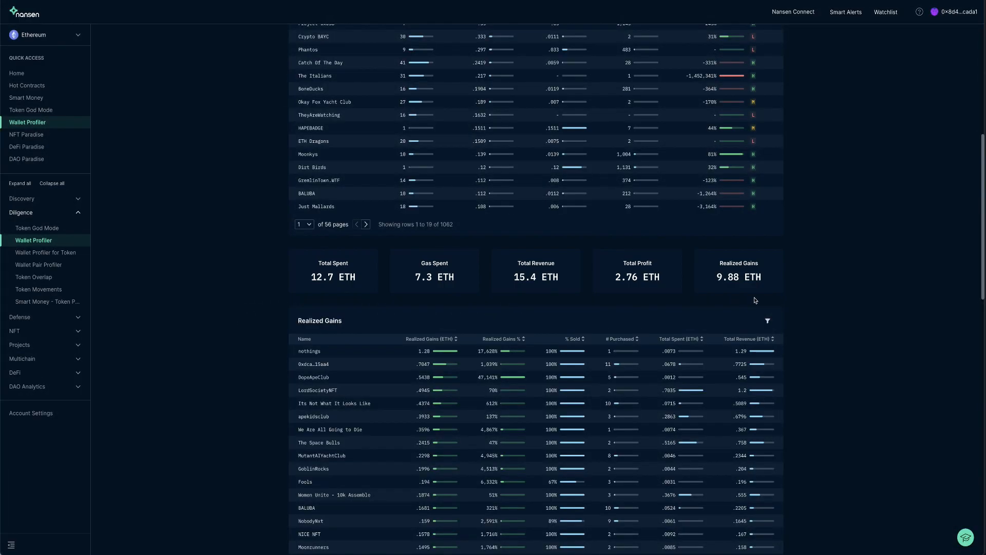
Bring the NFT Total Spent cards and Realized Gains table into view.
scroll(down, 3)
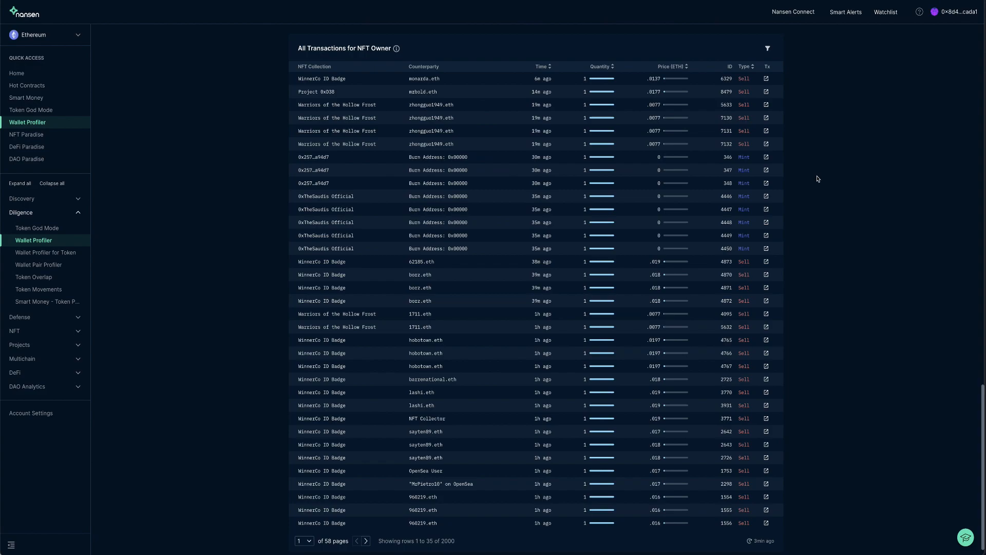
mouse_move(791, 98)
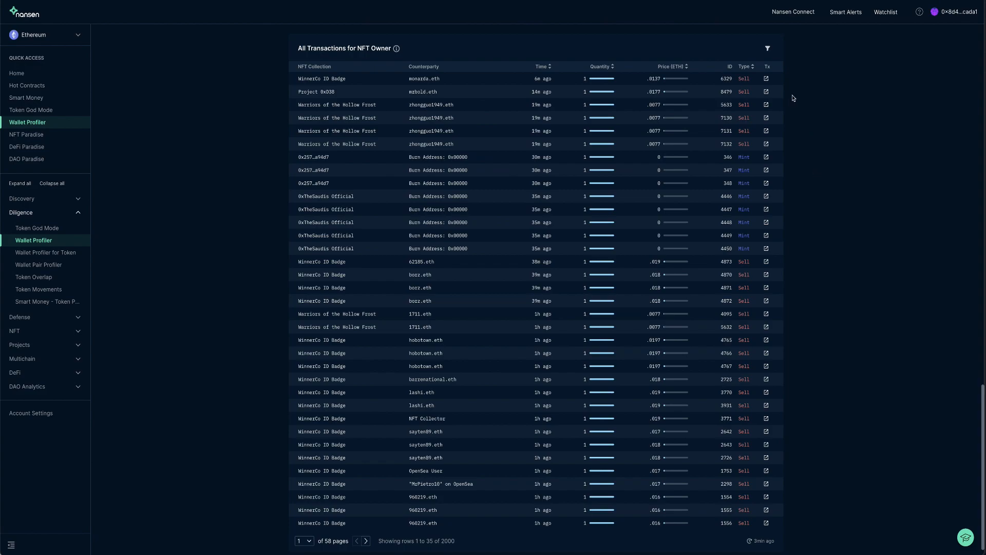
Show the Set table filters form for All Transactions for NFT Owner.
click(767, 48)
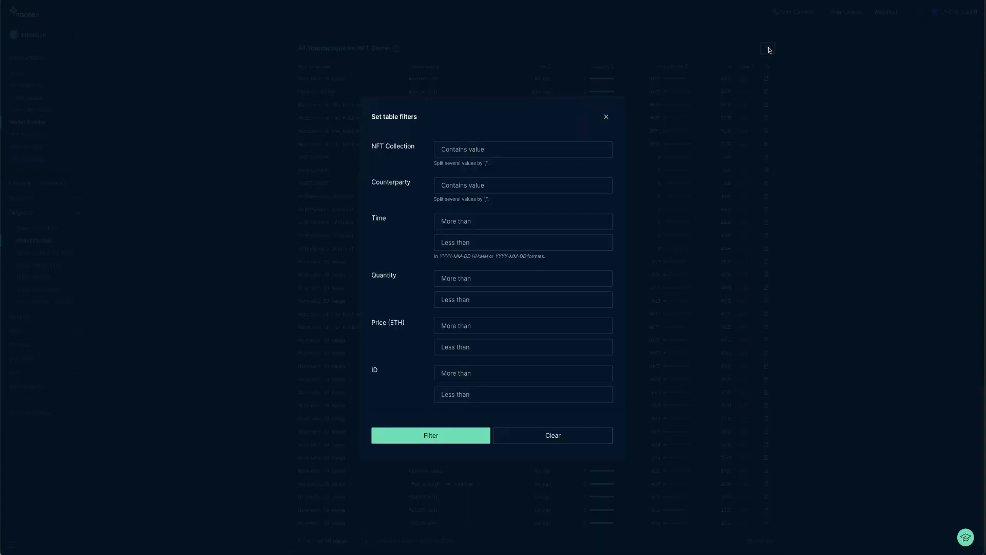
Filter the NFT owner's transactions to collections containing 'ape', leaving 41 rows.
scroll(down, 3)
text(a)
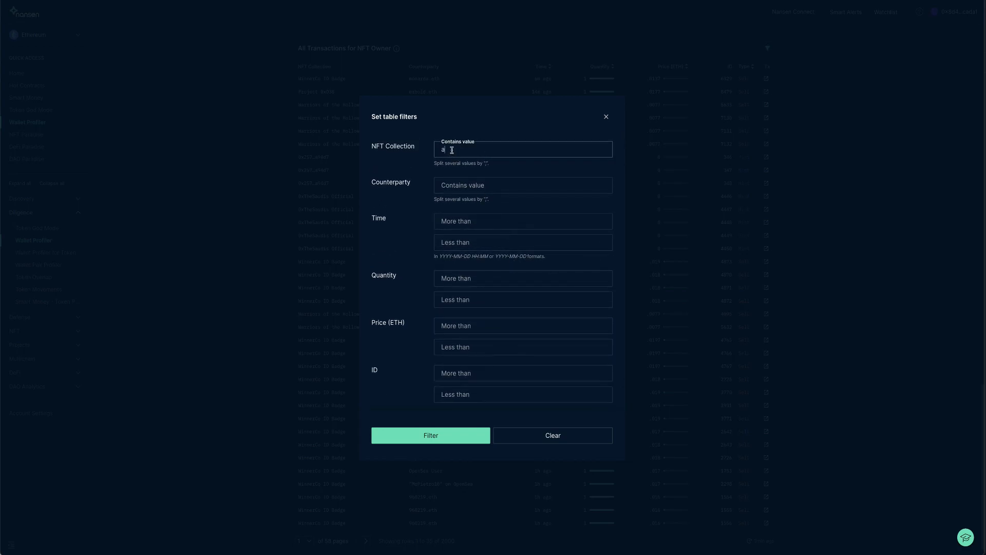
text(pe)
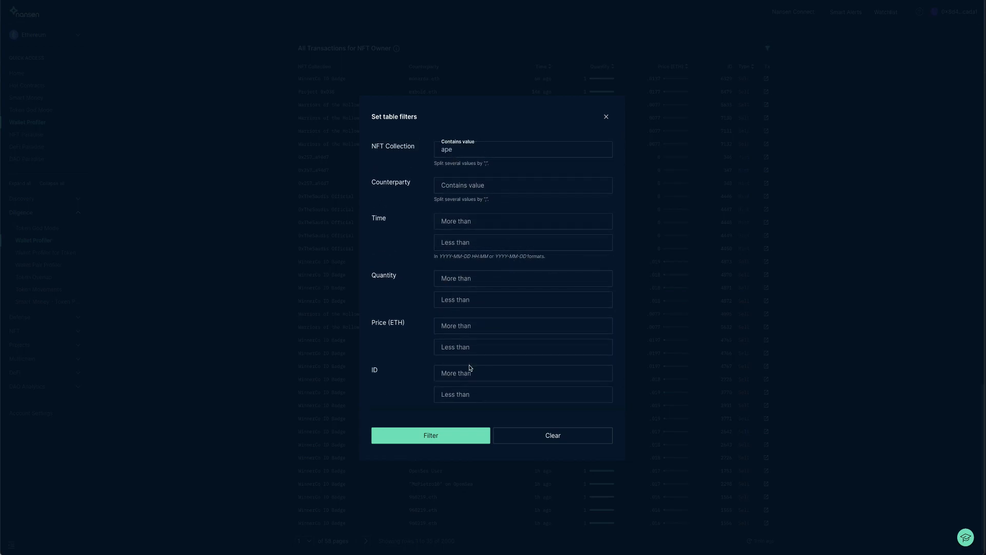
click(430, 434)
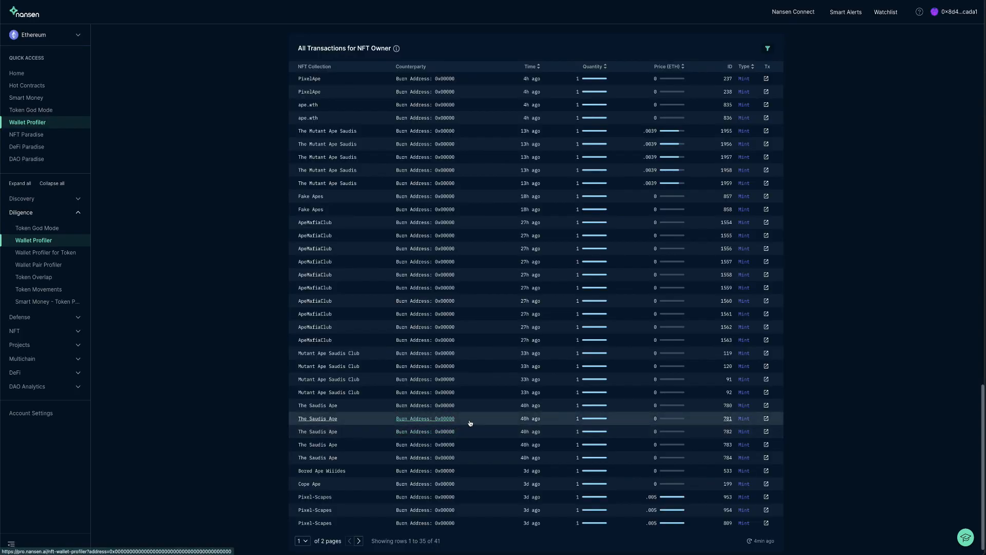